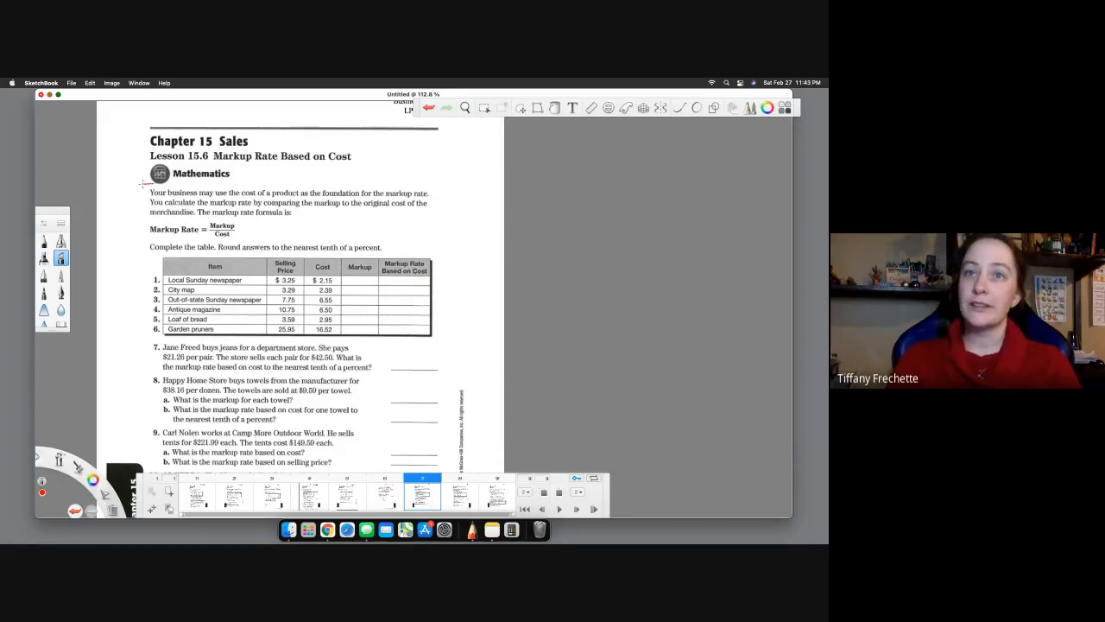
Step: Draw a red bracket beside the Lesson 15.6 opening paragraph
drag(143, 193, 142, 221)
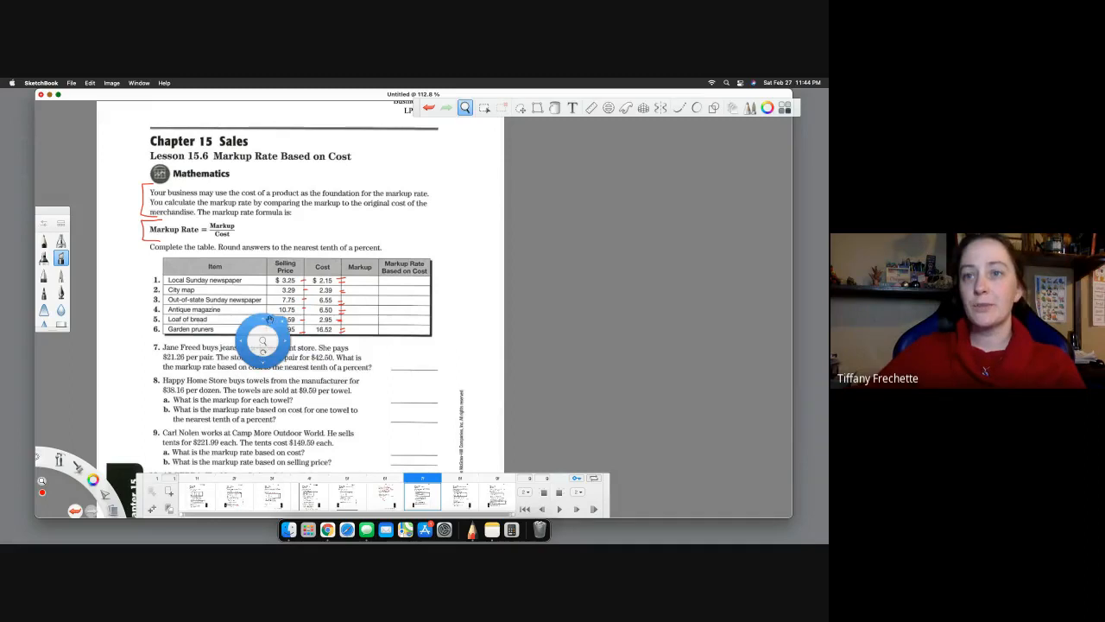
scroll(down, 3)
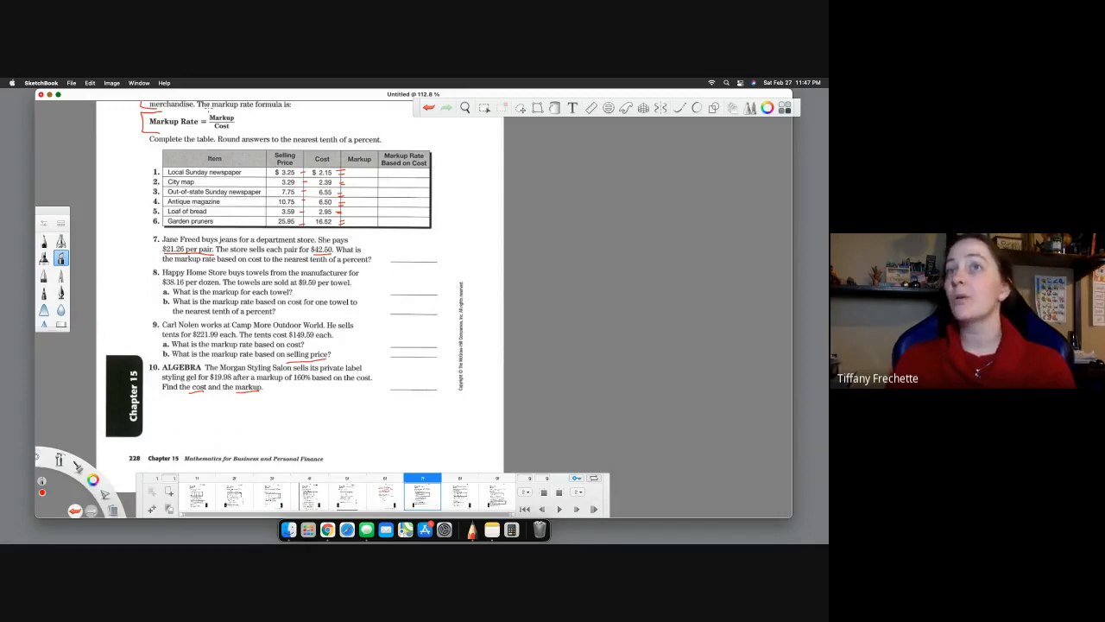
mouse_move(151, 413)
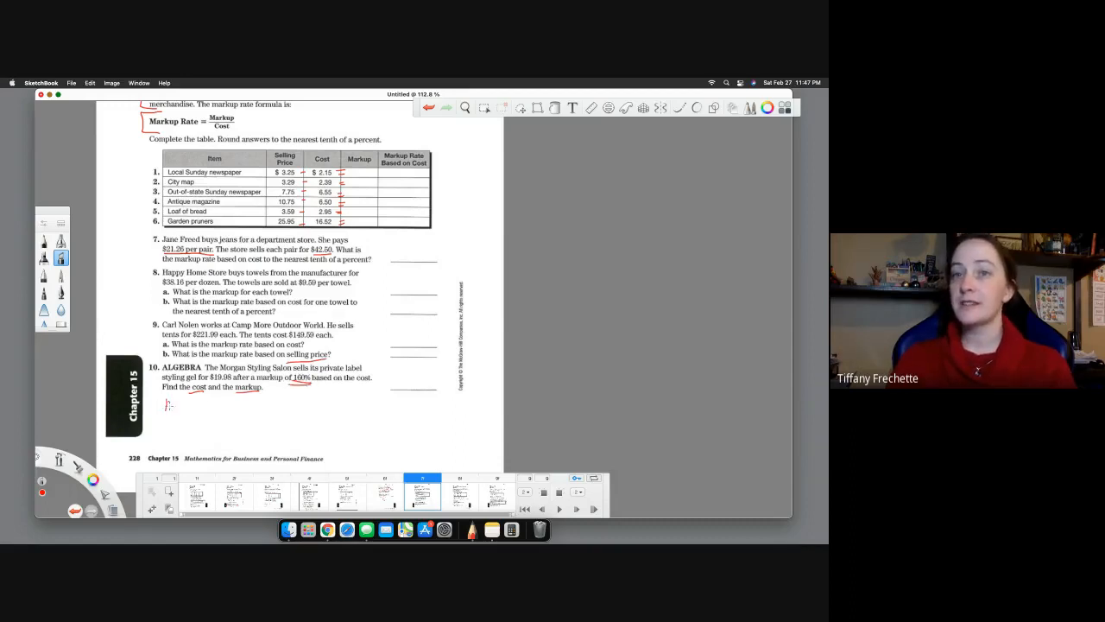
Step: Handwrite 160%, then M over C, beneath problem 10
drag(168, 406, 195, 410)
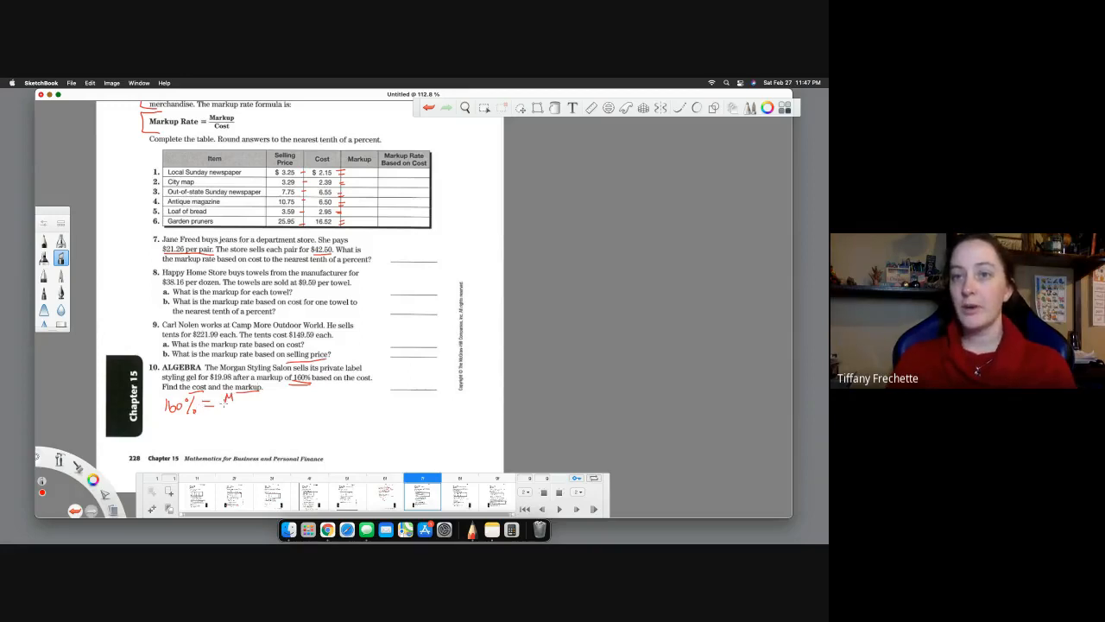
drag(223, 403, 250, 403)
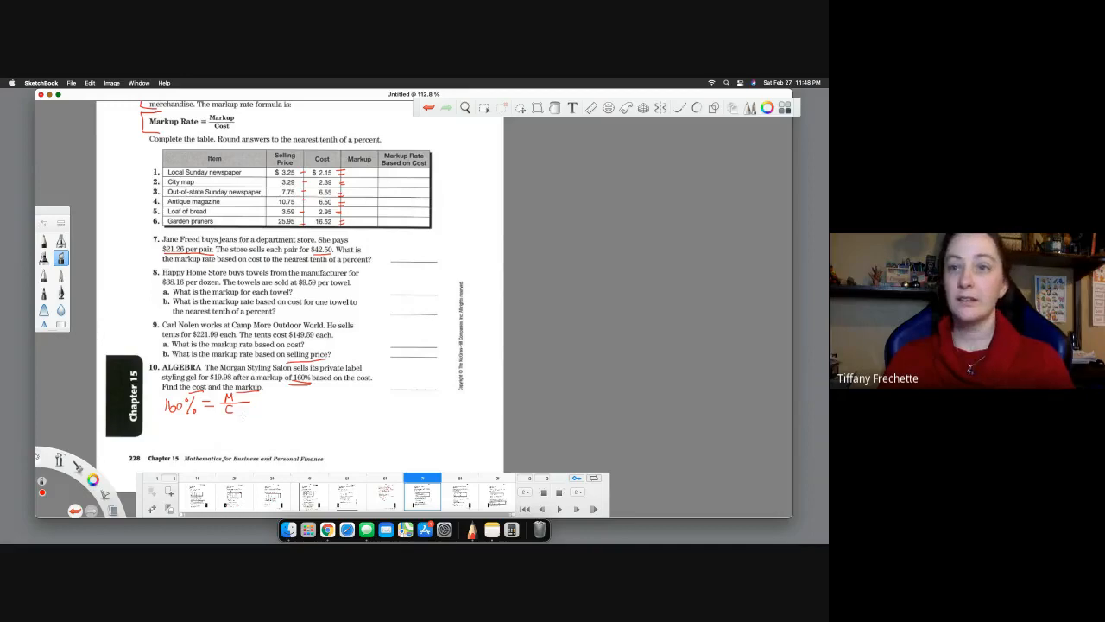
drag(242, 406, 277, 404)
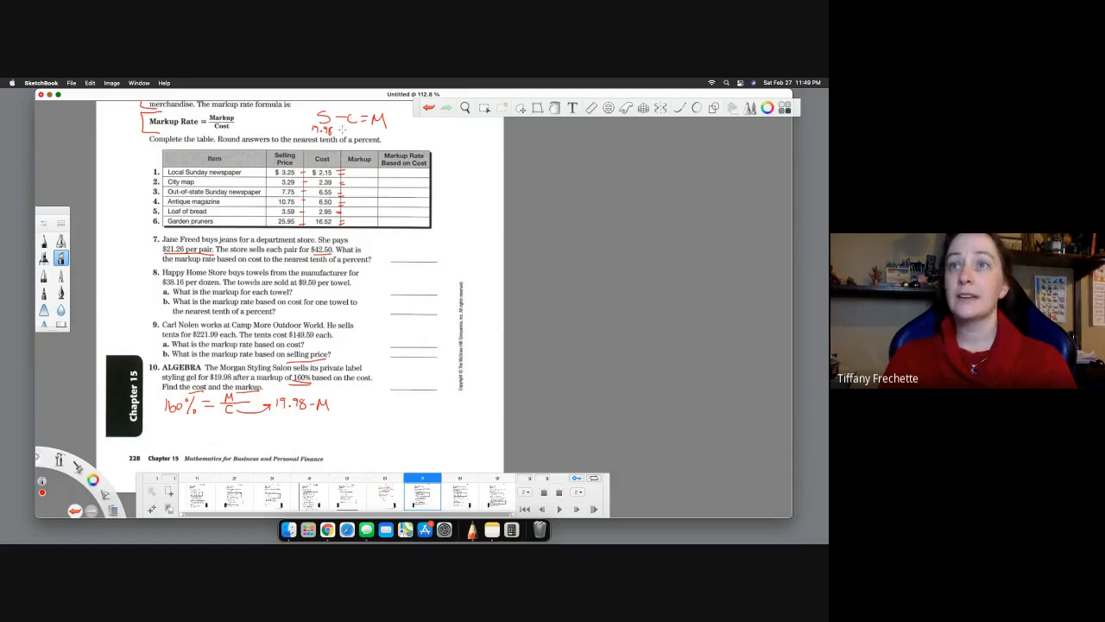
Step: Draw a red stroke near S − C = M to note 19.98
drag(324, 129, 385, 129)
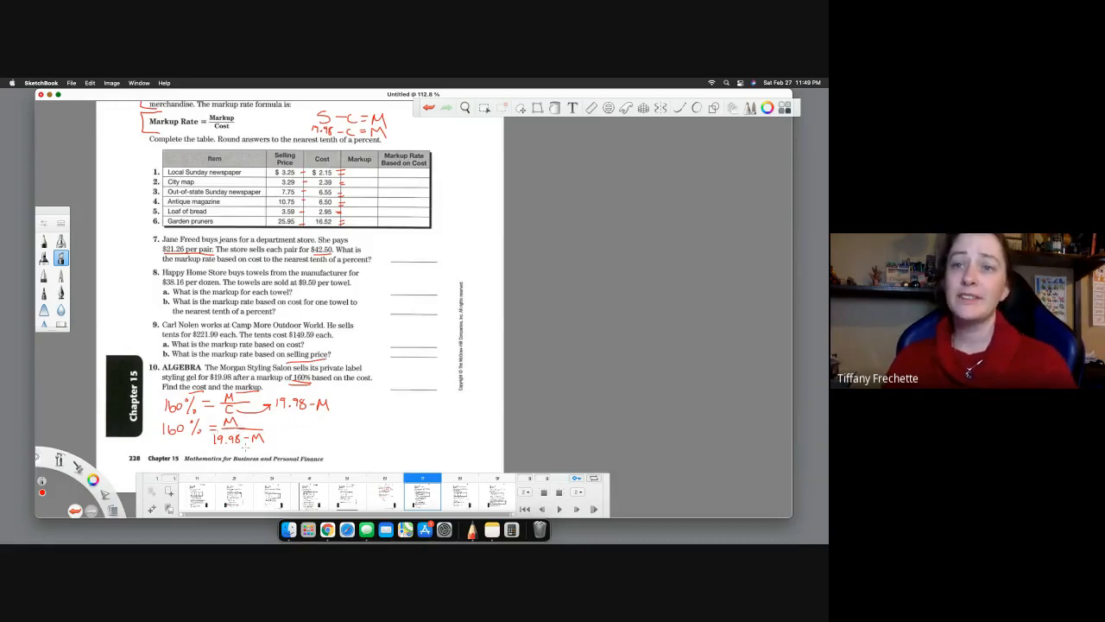
Step: Finish writing the denominator 19.98 − M in the second equation line
drag(233, 436, 267, 440)
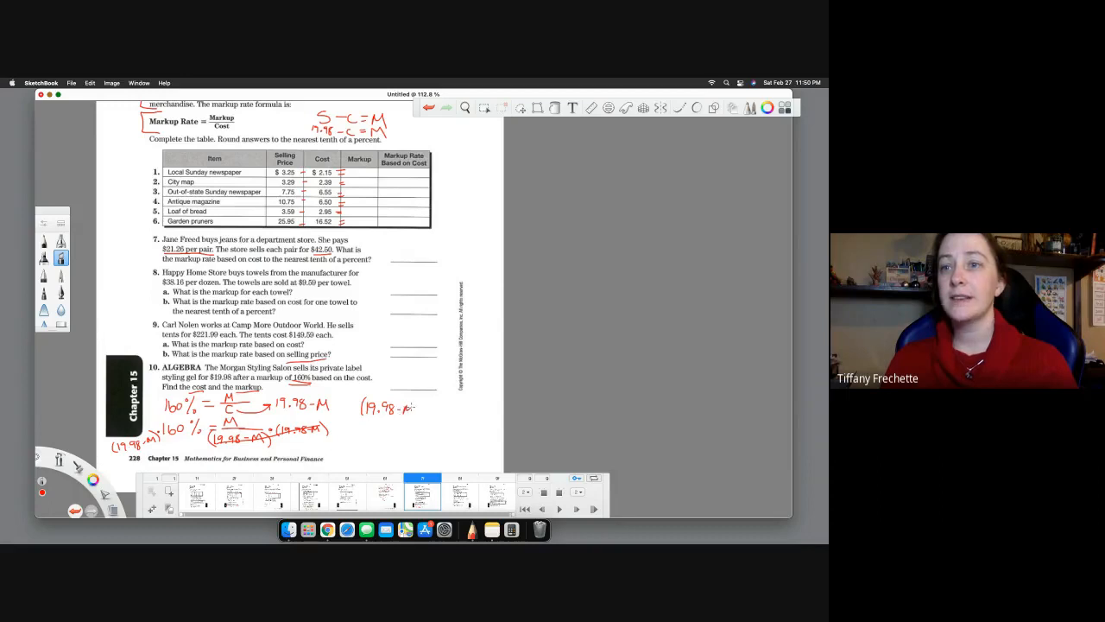
Step: Write (19.98 − M) with closing parenthesis to the right of the equation
drag(405, 408, 423, 410)
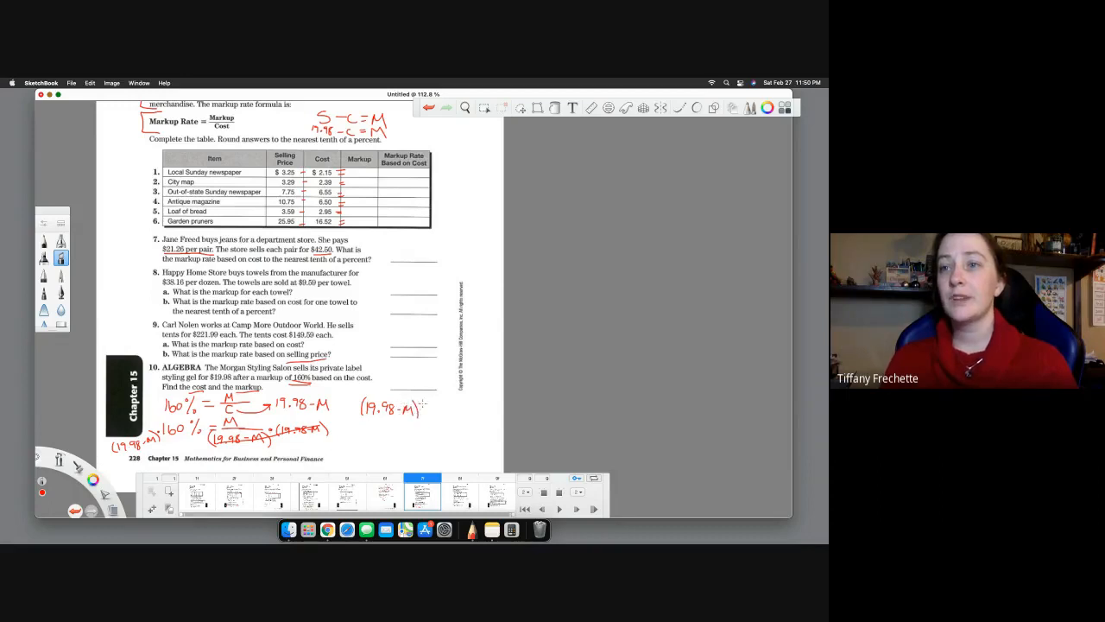
drag(422, 408, 445, 406)
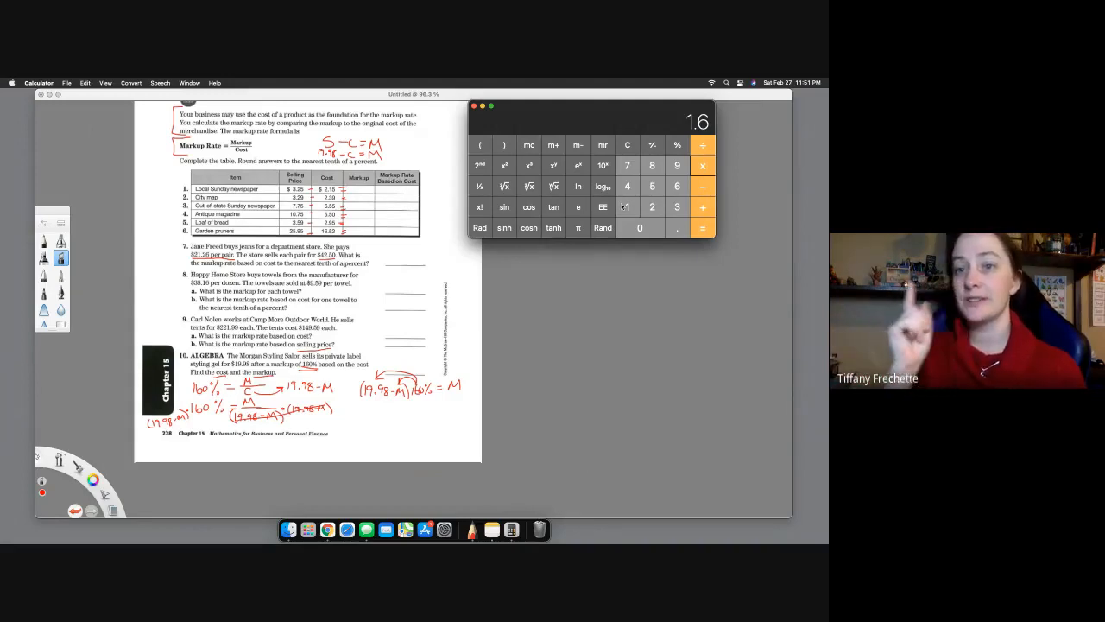
Step: Multiply 1.6 by 19.98 in Calculator
click(702, 165)
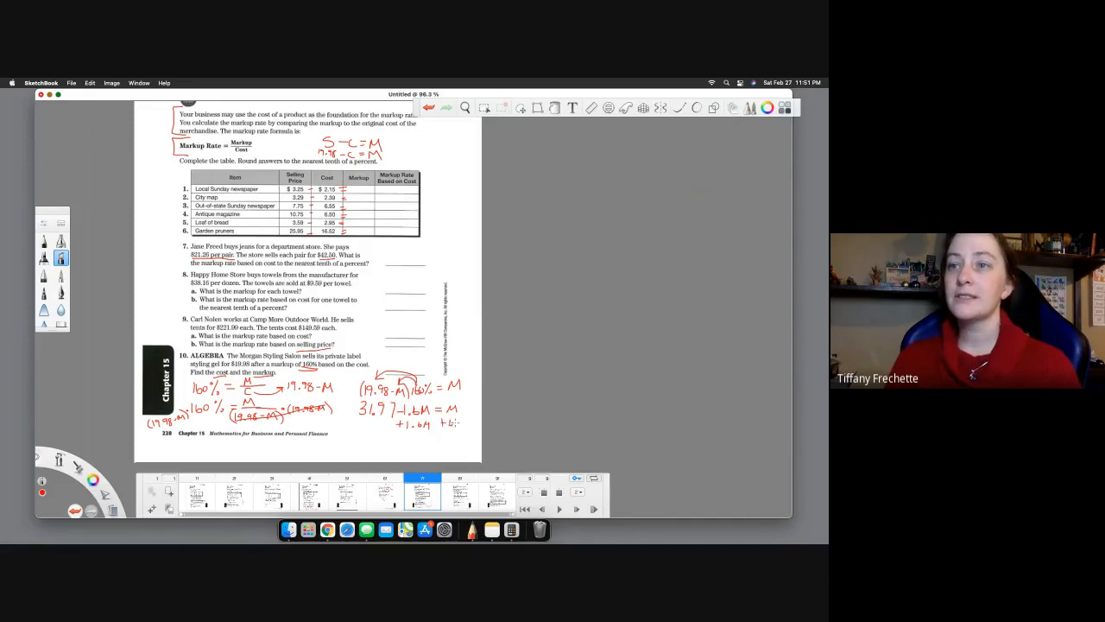
Step: Add +1.6M under each side and draw a line beneath the equation
text(+1.6M)
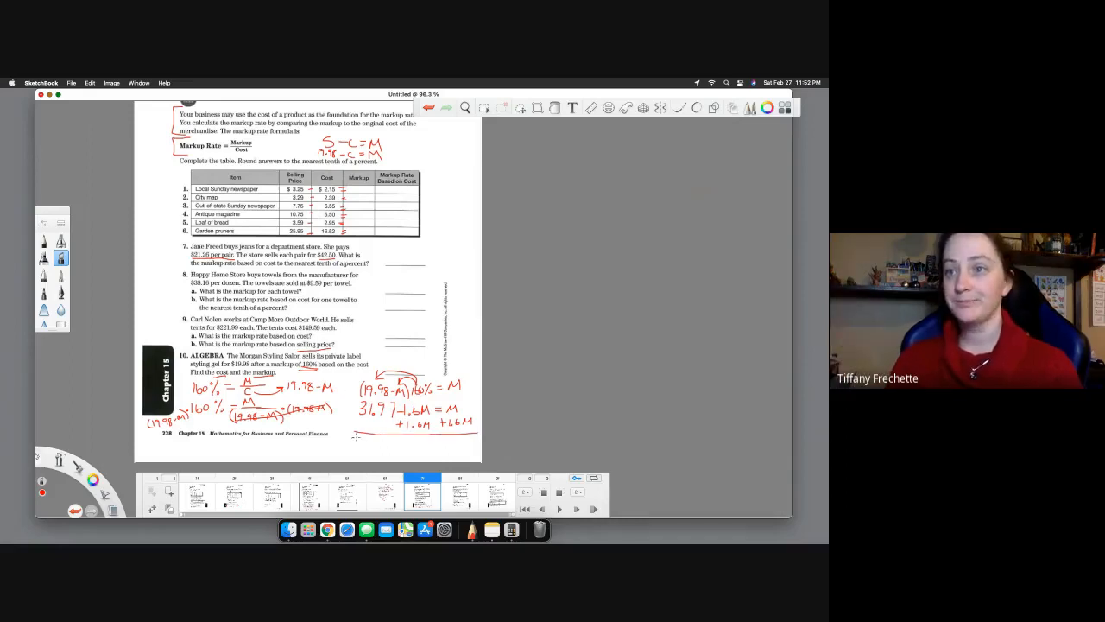
drag(354, 436, 389, 445)
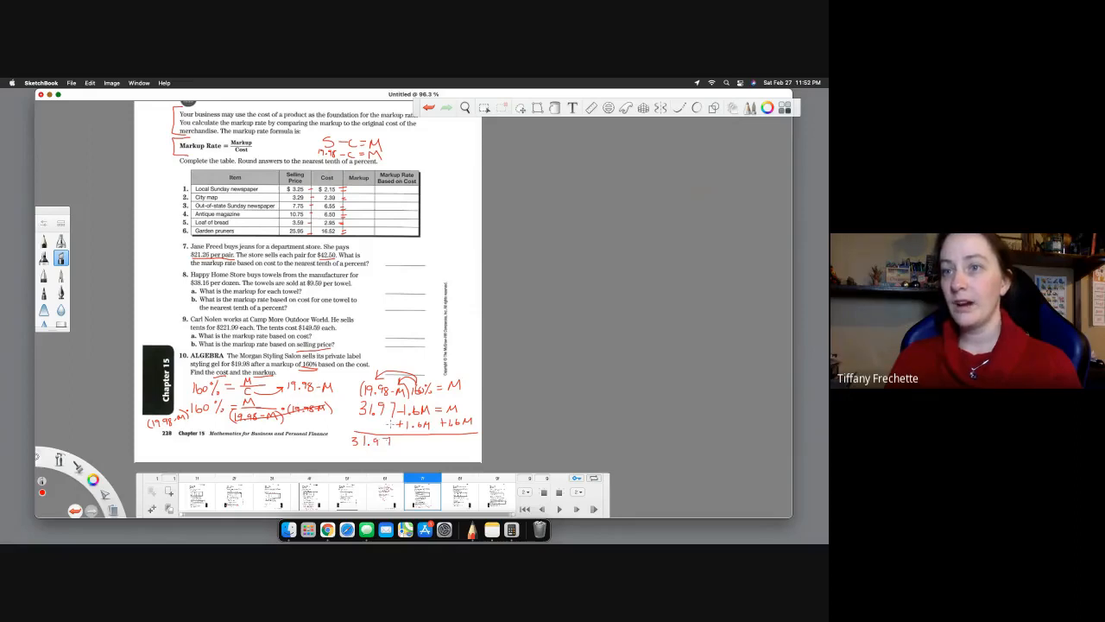